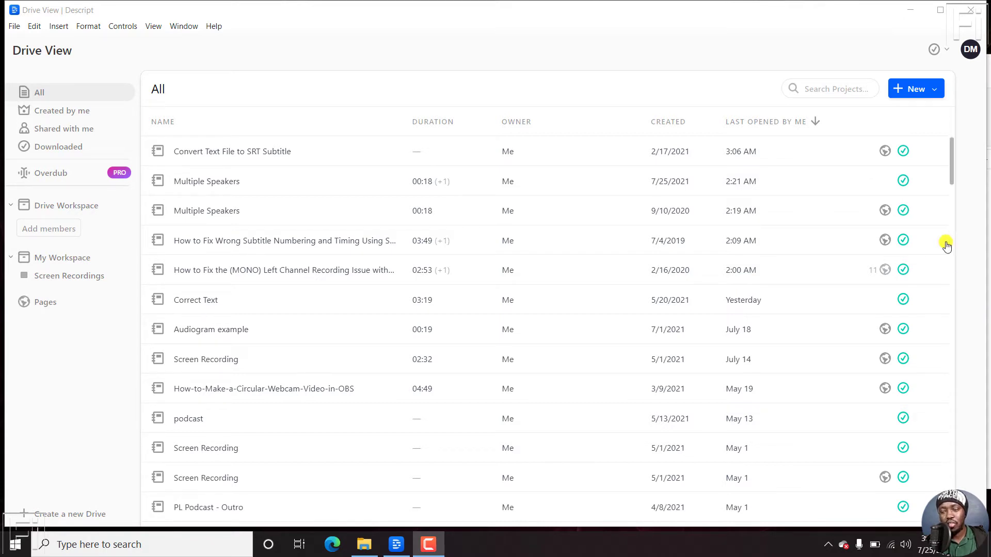
pyautogui.moveTo(970, 103)
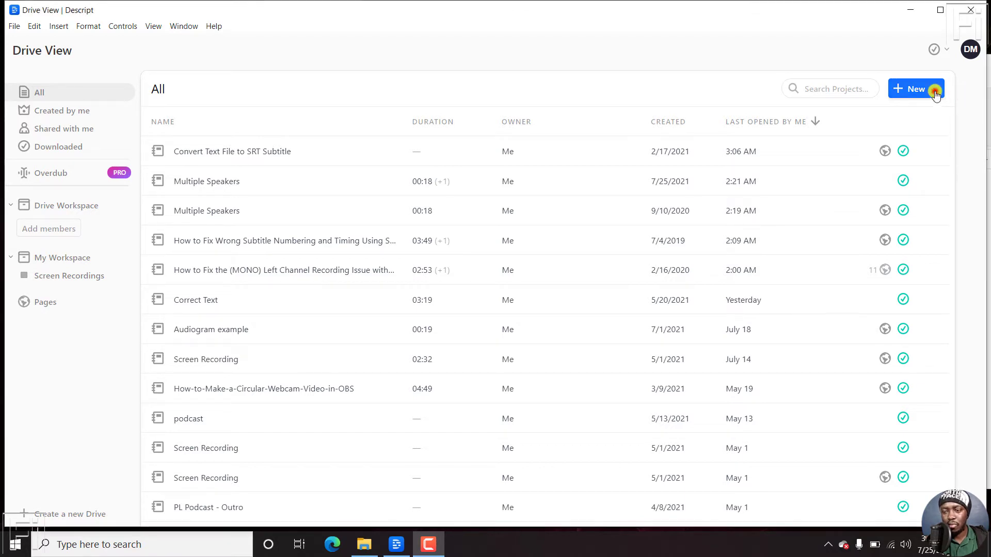
# Create and open a new project named 'New Transcription Workflow'
pyautogui.click(911, 88)
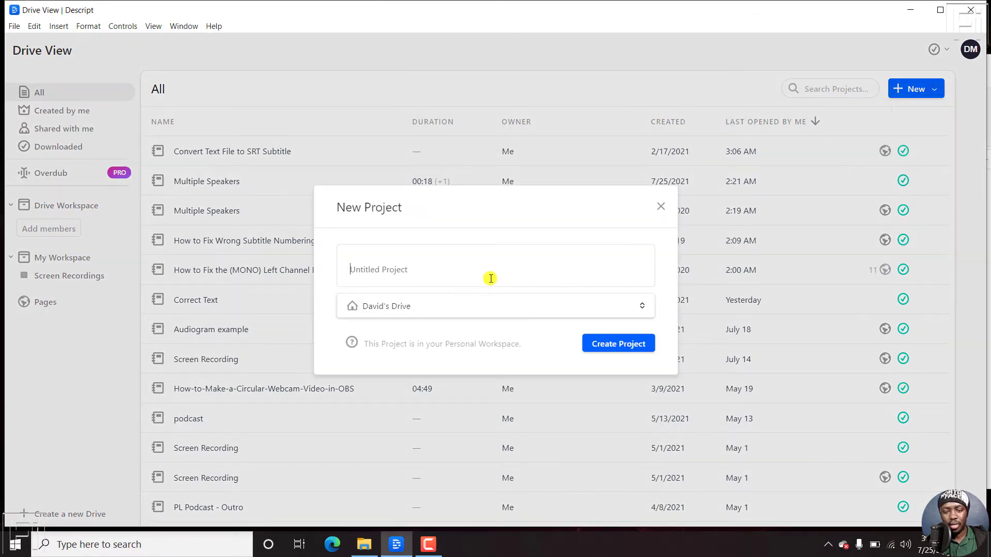
pyautogui.write('New Tran')
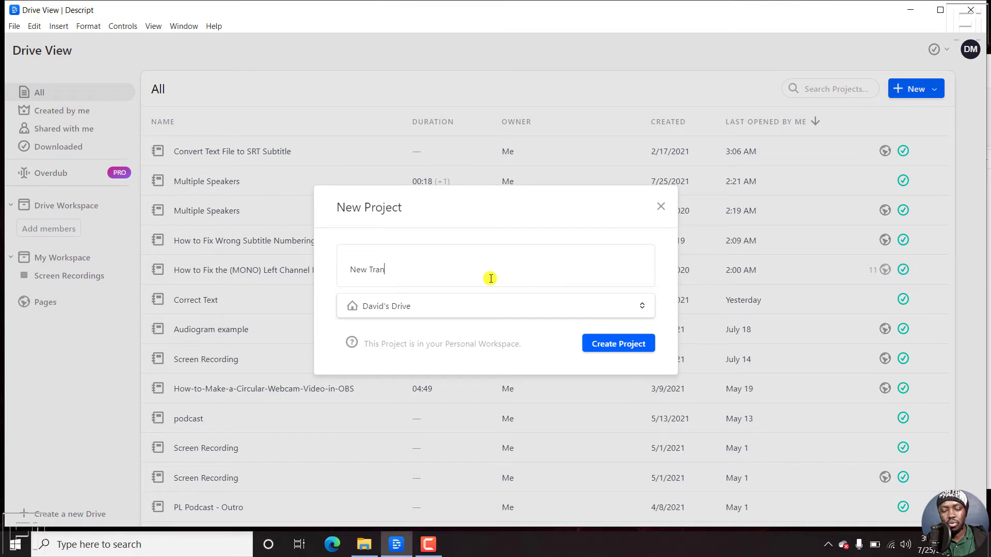
pyautogui.write('scription Workflow')
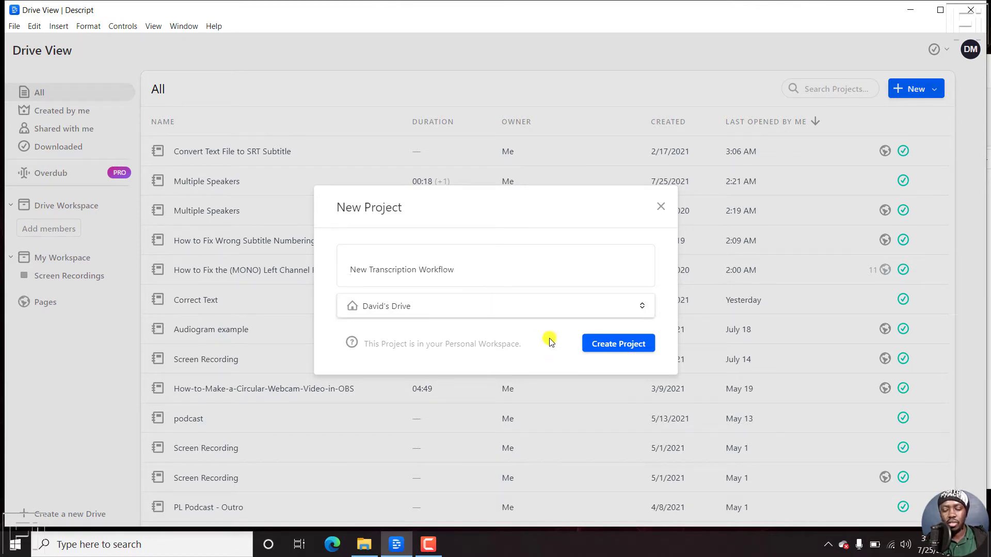
pyautogui.click(617, 343)
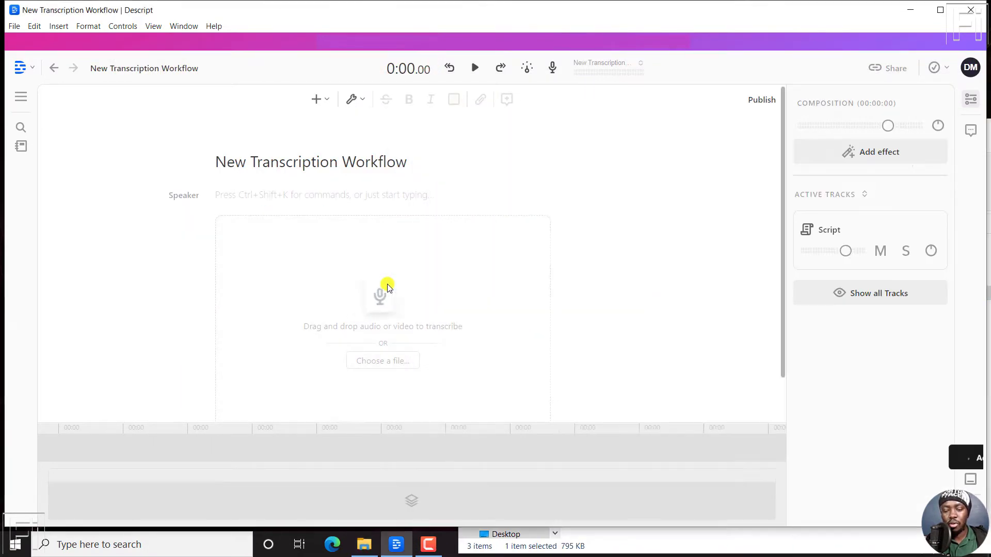
# Add Multiple Speakers.mp3 to the project and focus the speaker name field
pyautogui.click(382, 361)
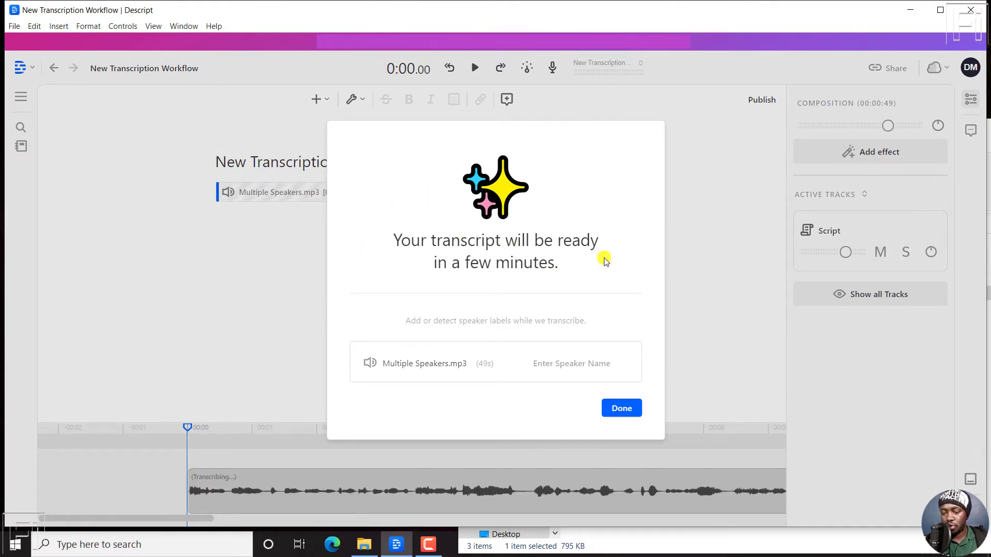
pyautogui.moveTo(494, 323)
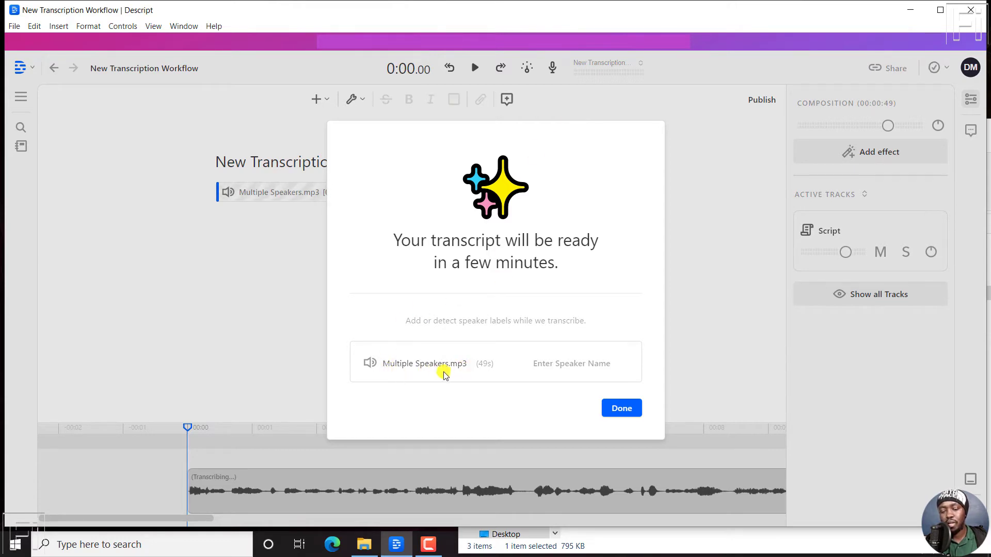
pyautogui.click(572, 362)
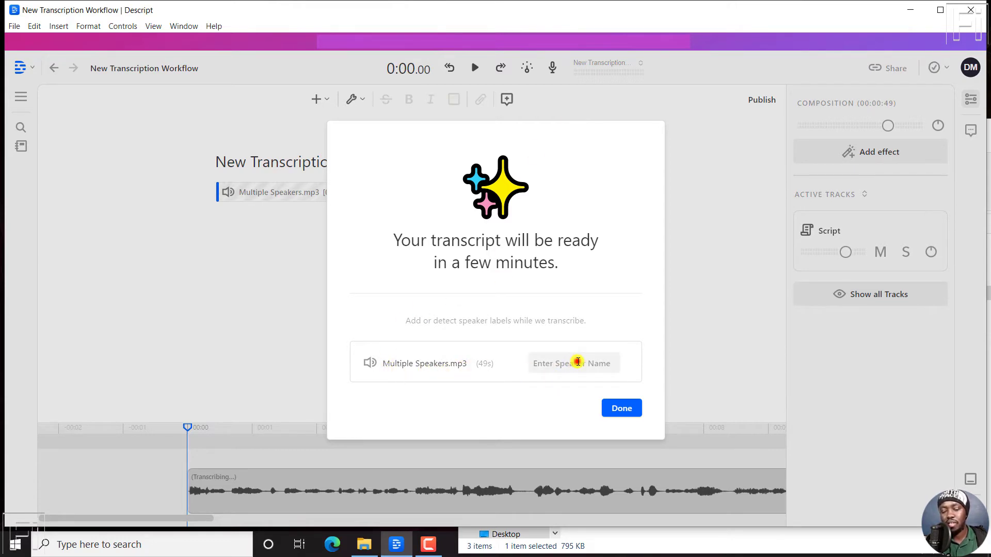
pyautogui.click(573, 363)
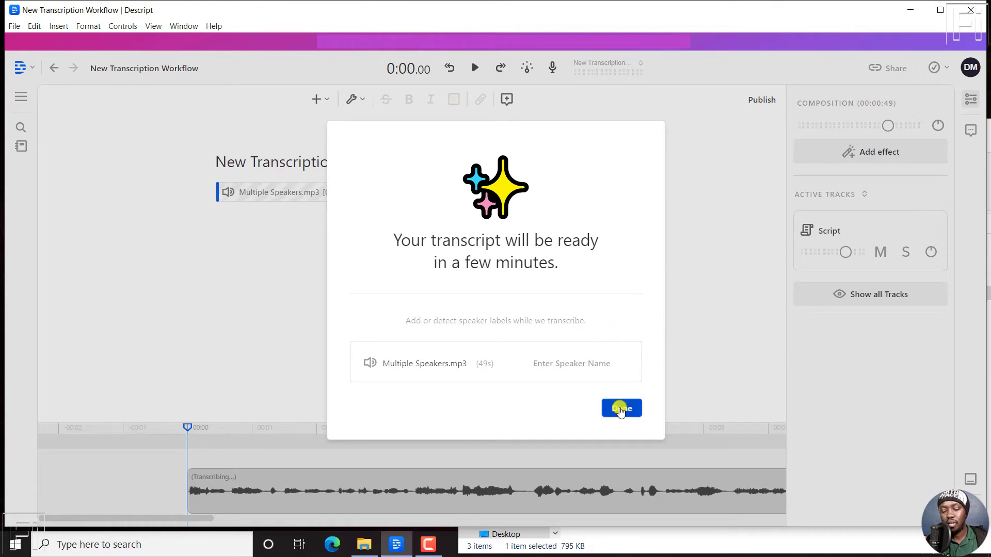
# Dismiss the transcription notice without naming a speaker and return to the script
pyautogui.click(621, 409)
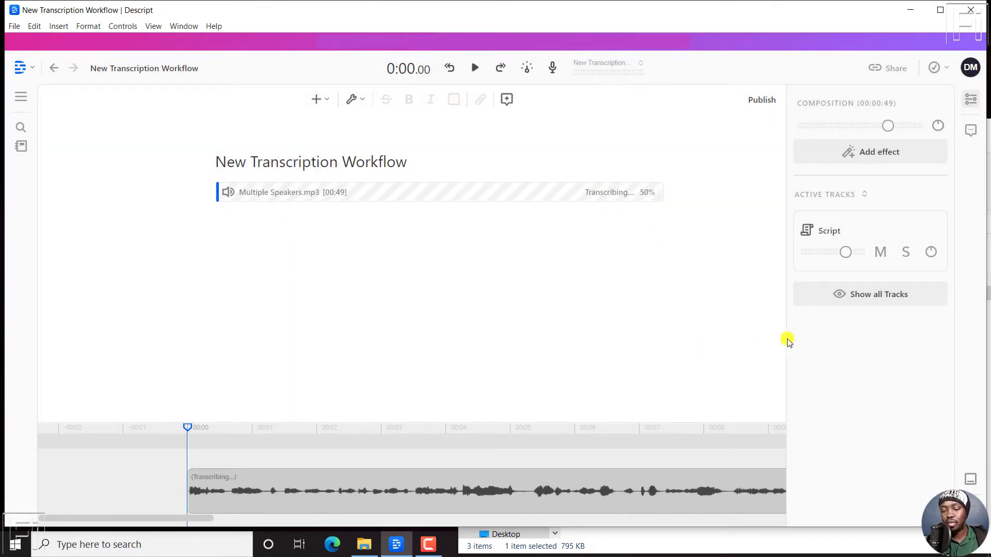
pyautogui.moveTo(736, 368)
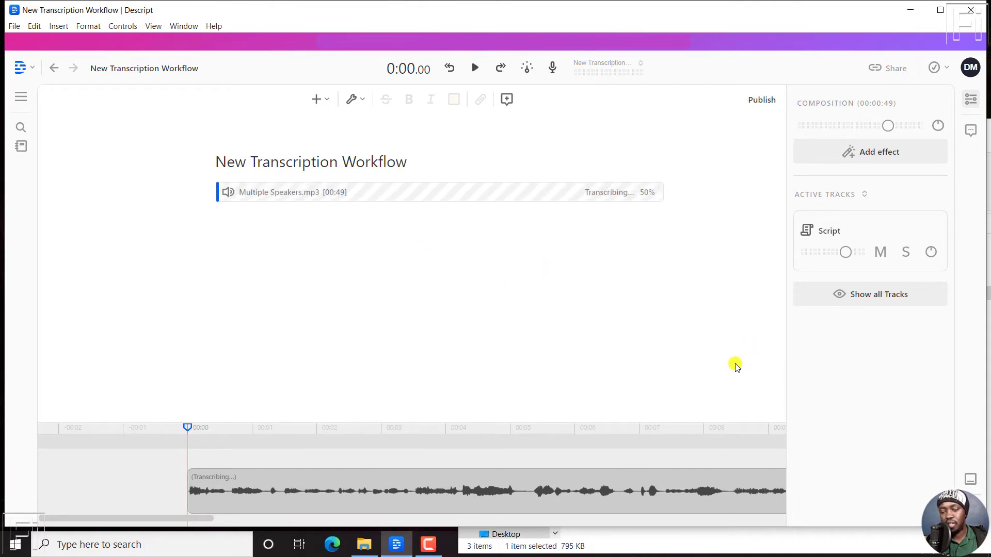
pyautogui.moveTo(809, 363)
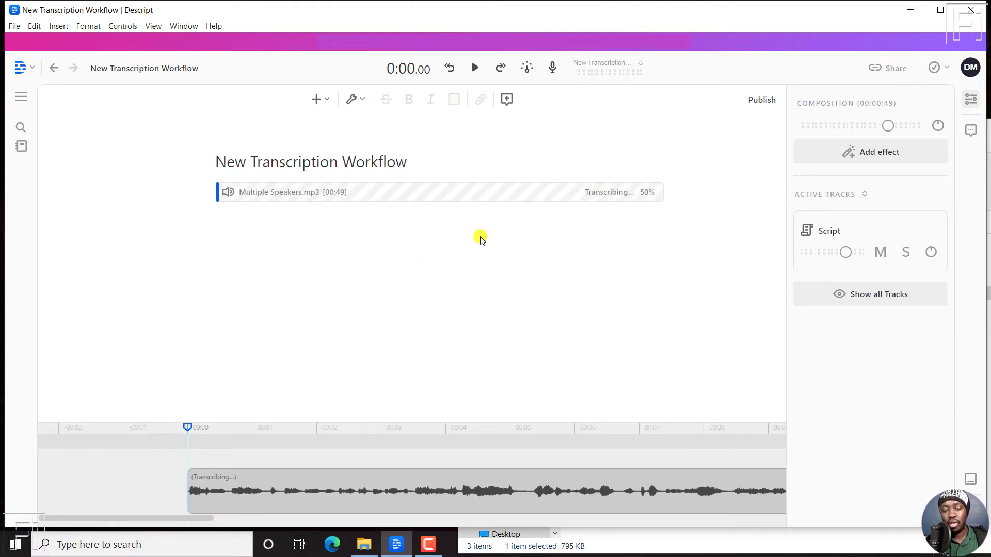
pyautogui.moveTo(530, 332)
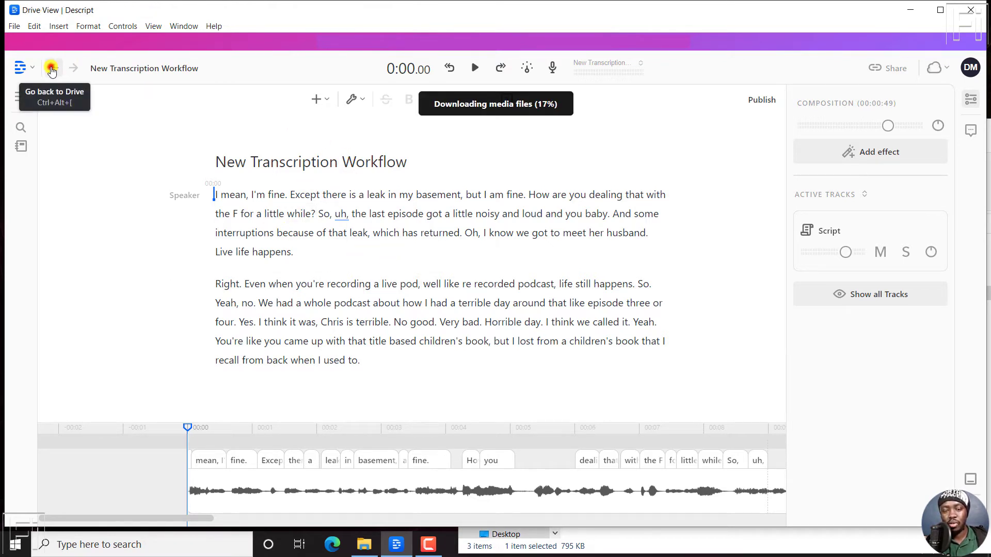
# Return to the drive and create a second project named Sample 2
pyautogui.click(50, 68)
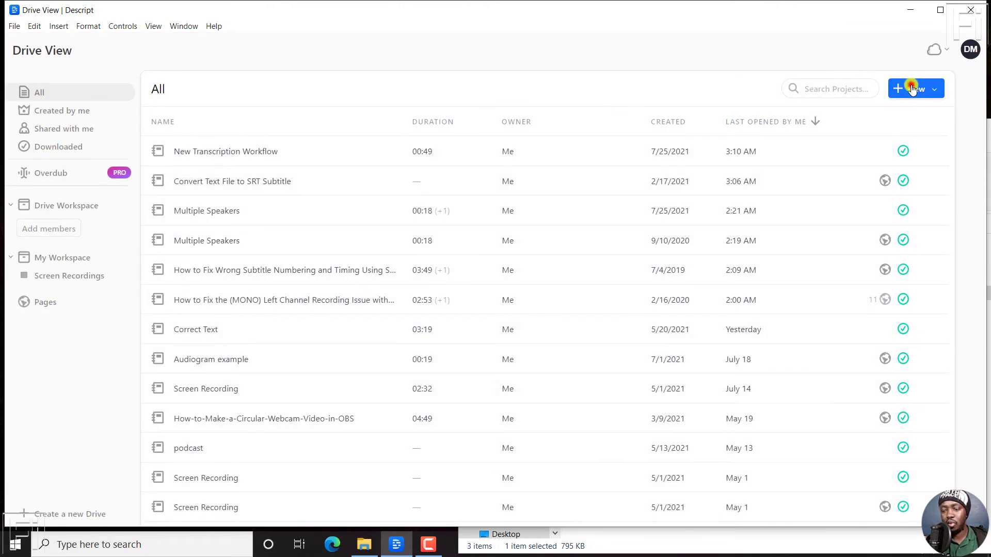
pyautogui.click(910, 89)
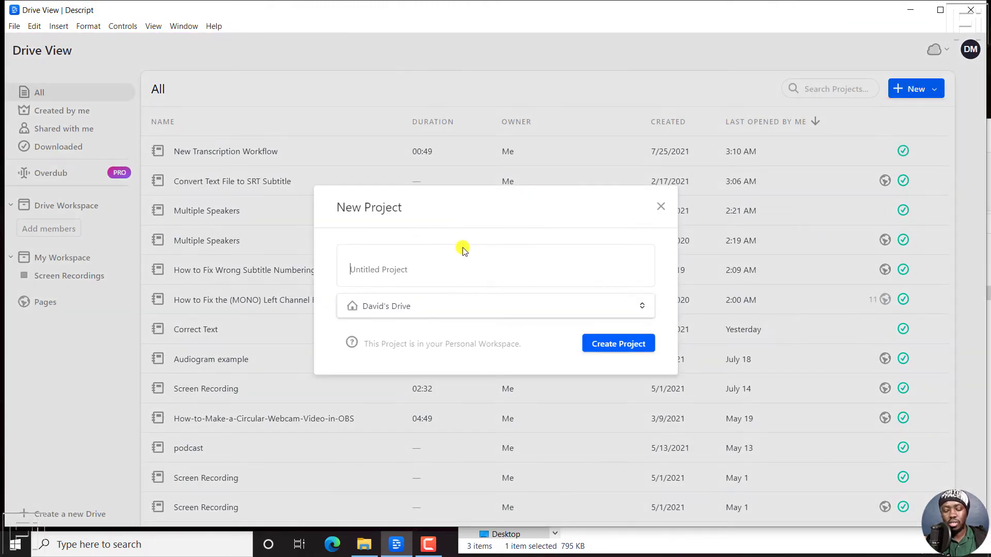
pyautogui.write('Sampel')
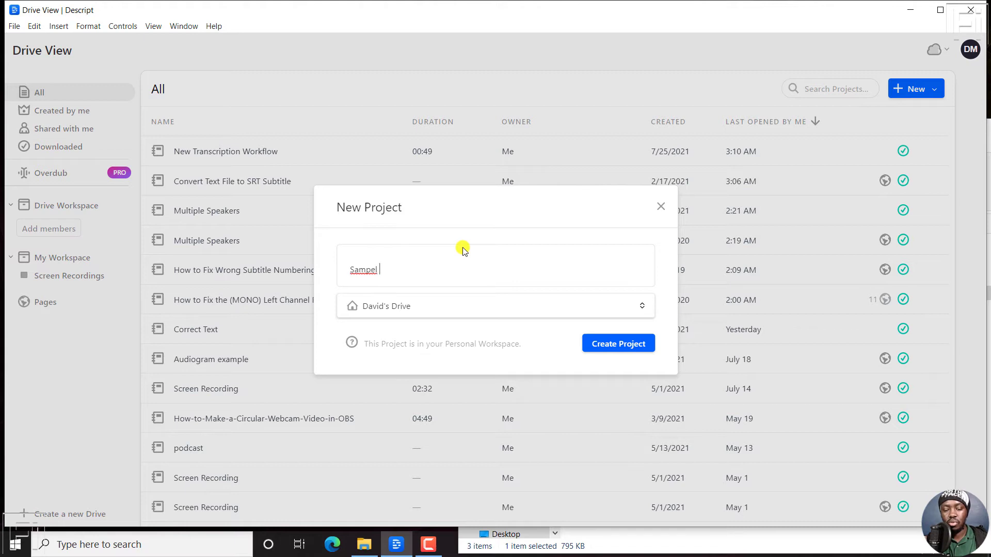
pyautogui.click(618, 343)
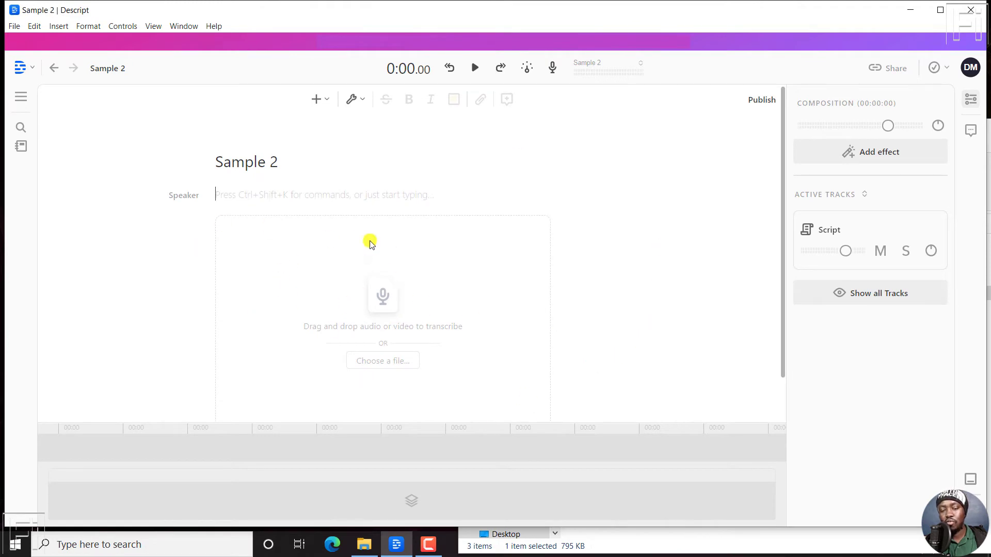
pyautogui.moveTo(38, 170)
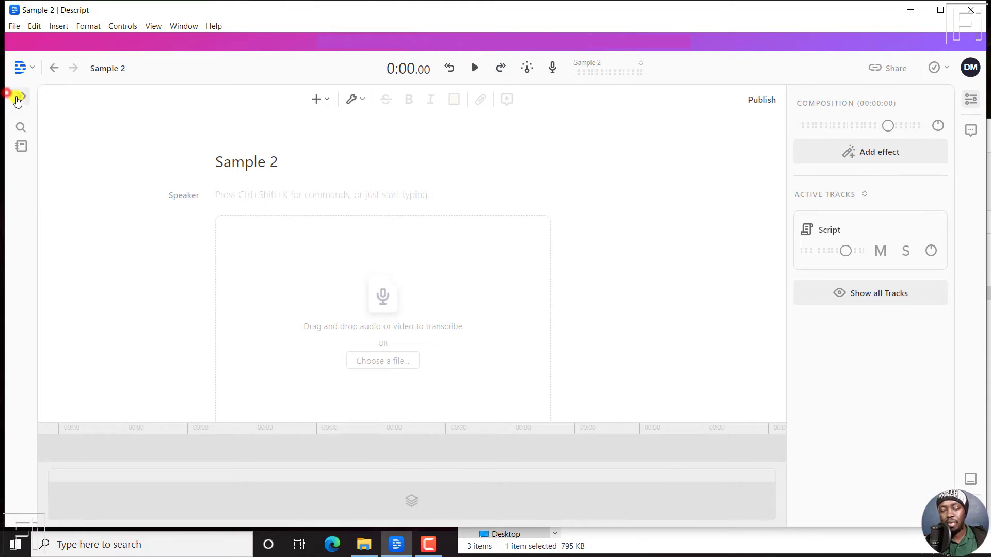
# Show Sample 2's project files and add Multiple Speakers.mp3 as a media file
pyautogui.click(20, 96)
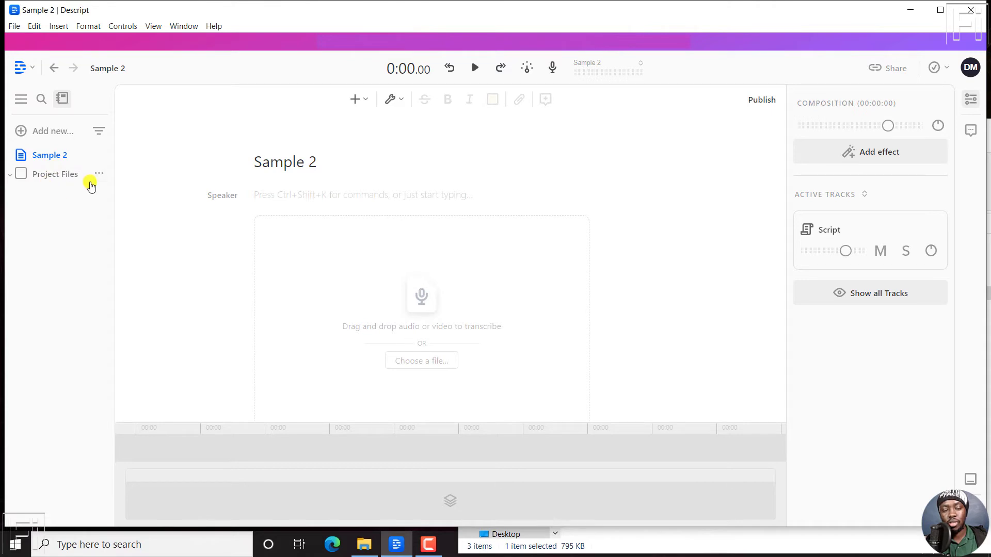
pyautogui.moveTo(104, 179)
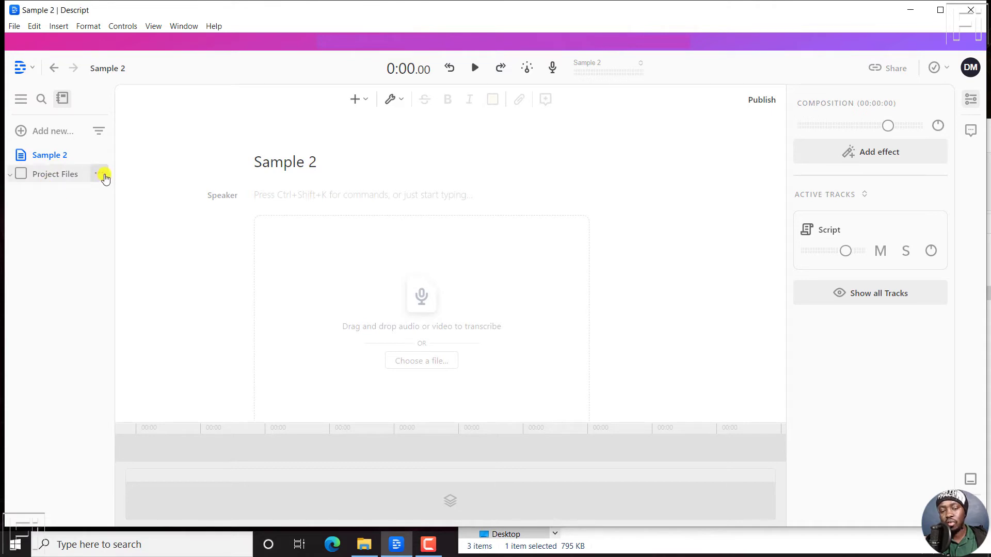
pyautogui.click(364, 544)
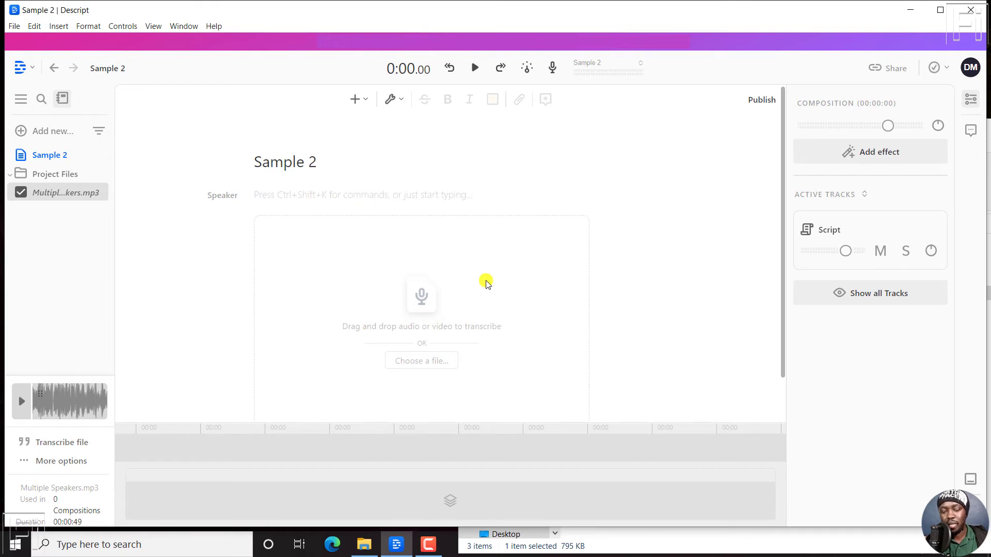
pyautogui.moveTo(116, 279)
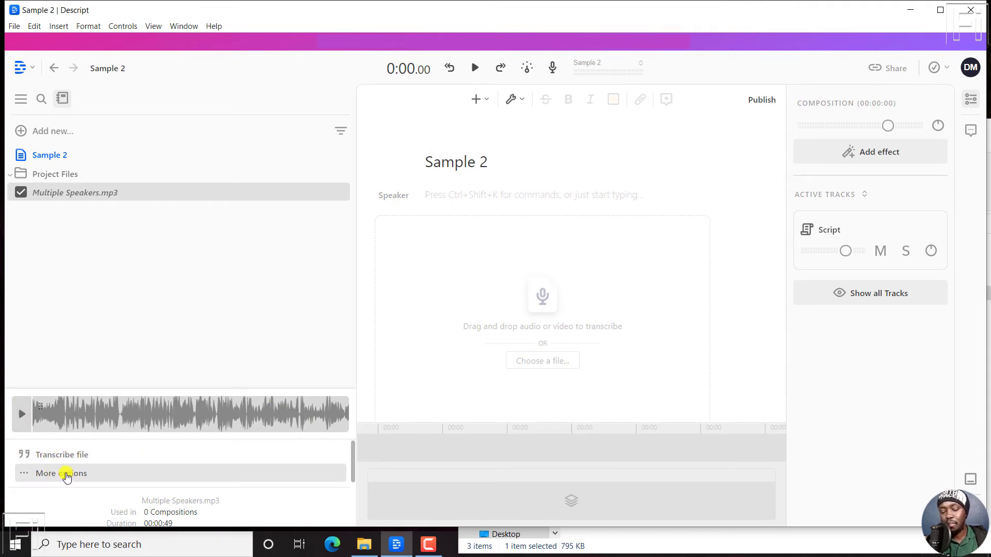
# Start importing a transcript for Multiple Speakers.mp3 from More options, then back out unpasted
pyautogui.click(57, 474)
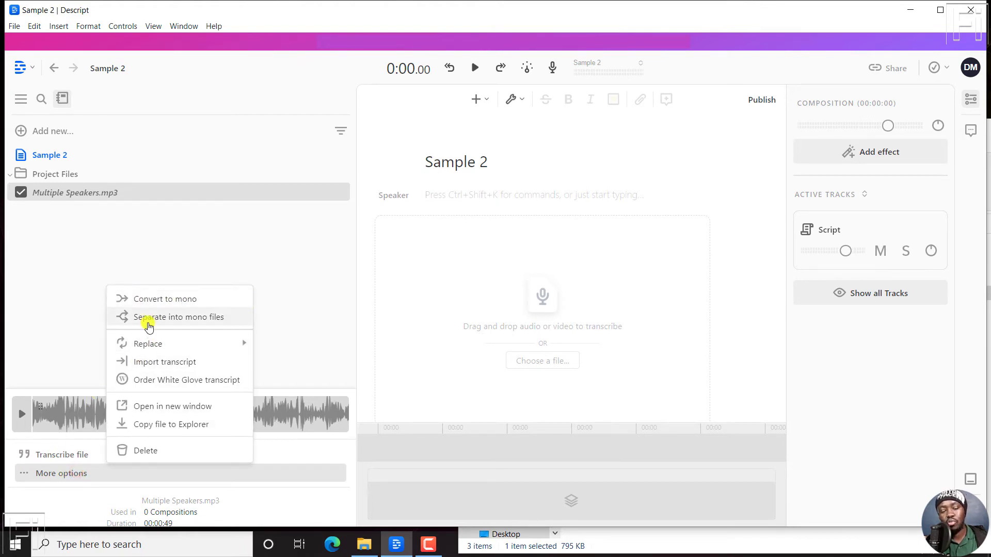
pyautogui.moveTo(165, 365)
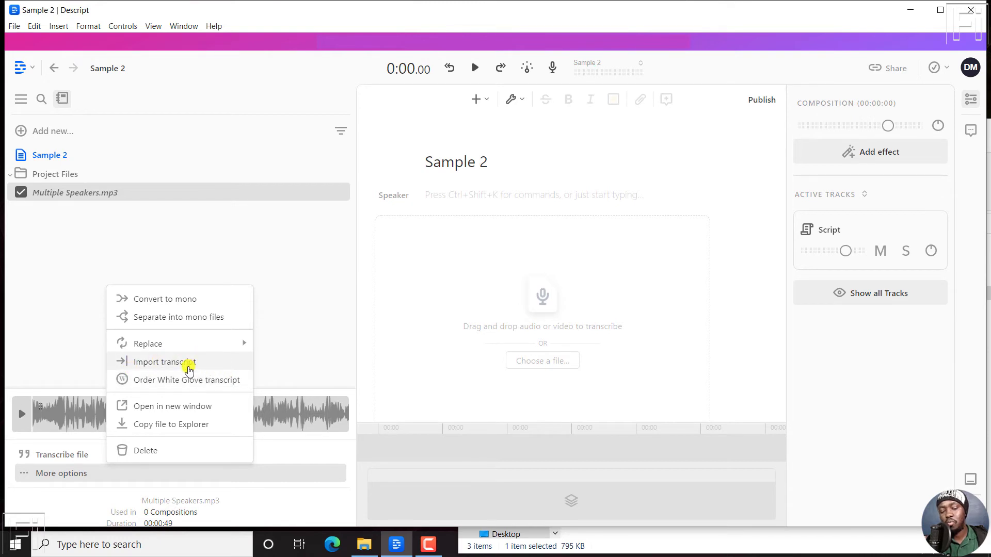
pyautogui.click(163, 361)
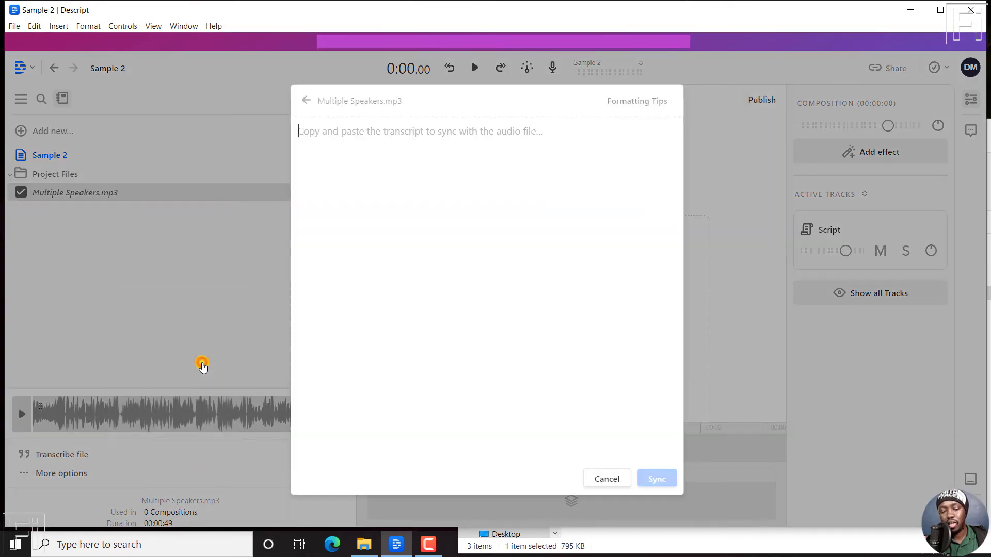
pyautogui.moveTo(394, 166)
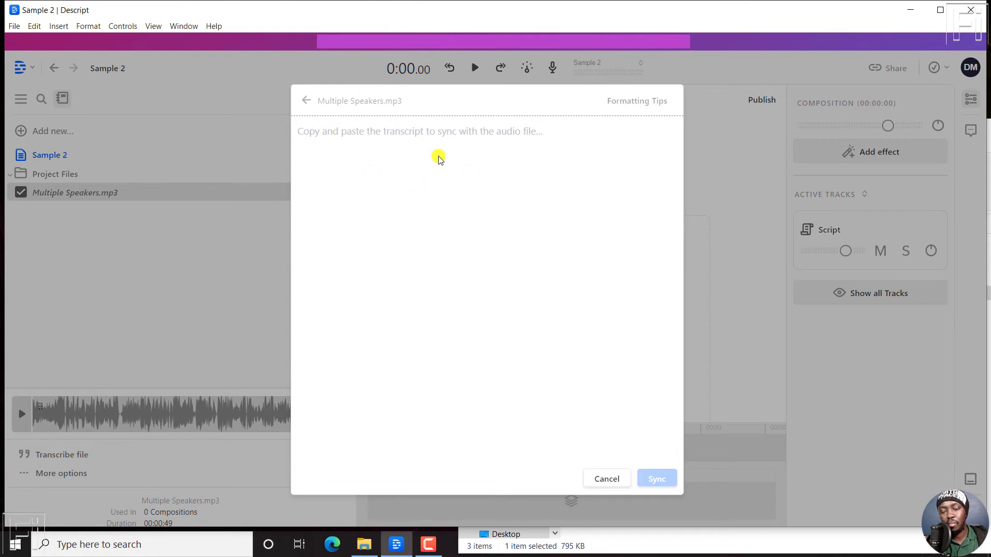
pyautogui.click(606, 478)
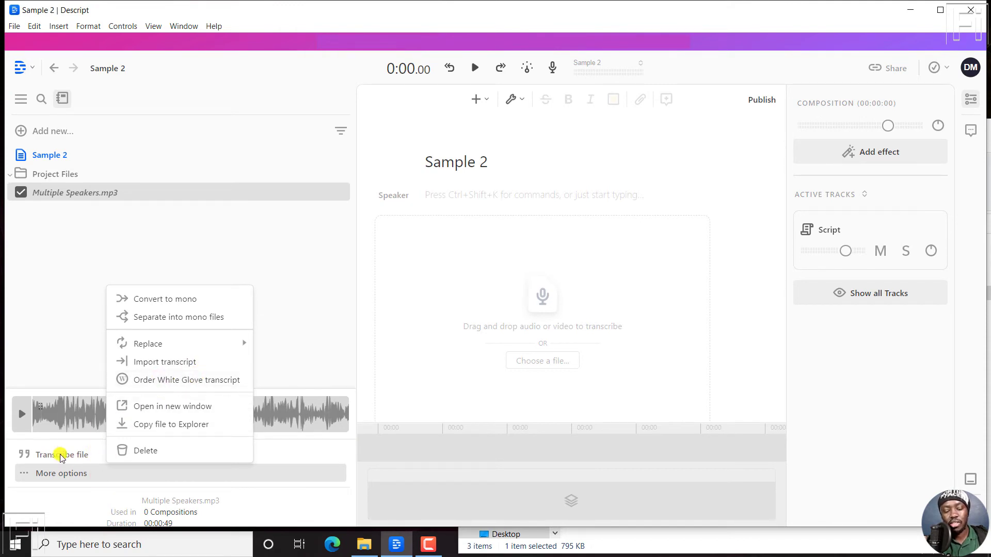
# Transcribe Multiple Speakers.mp3 automatically without creating a composition and dismiss the notice
pyautogui.click(295, 292)
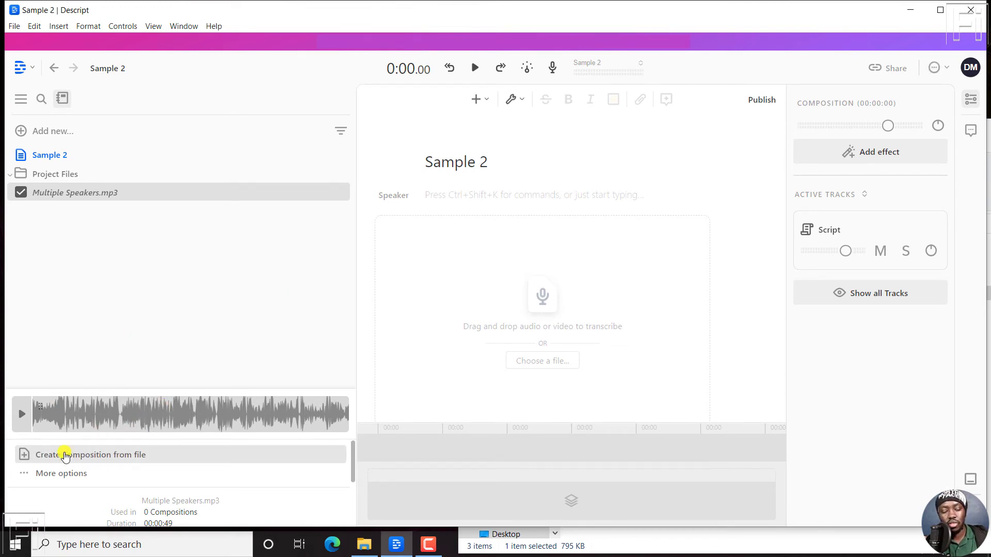
pyautogui.click(90, 455)
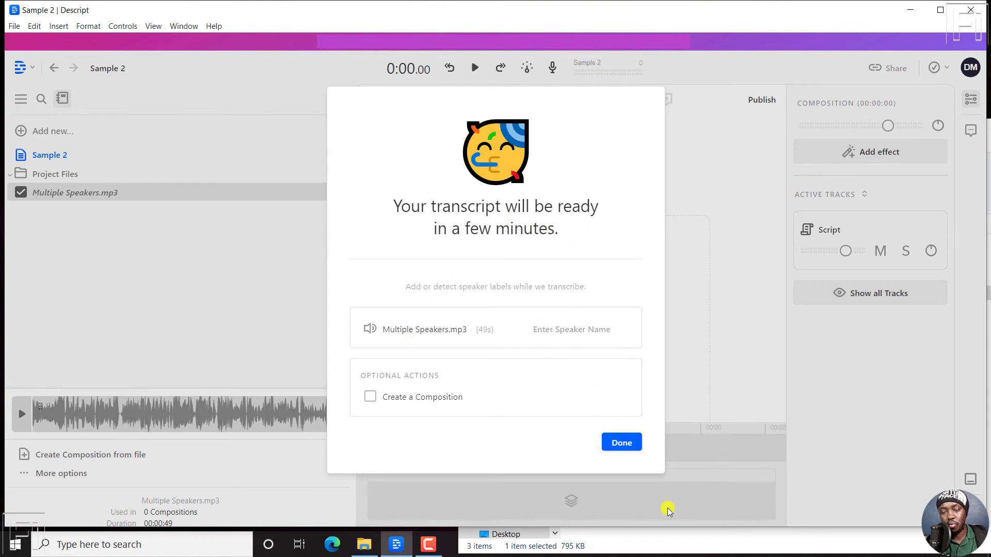
pyautogui.click(621, 443)
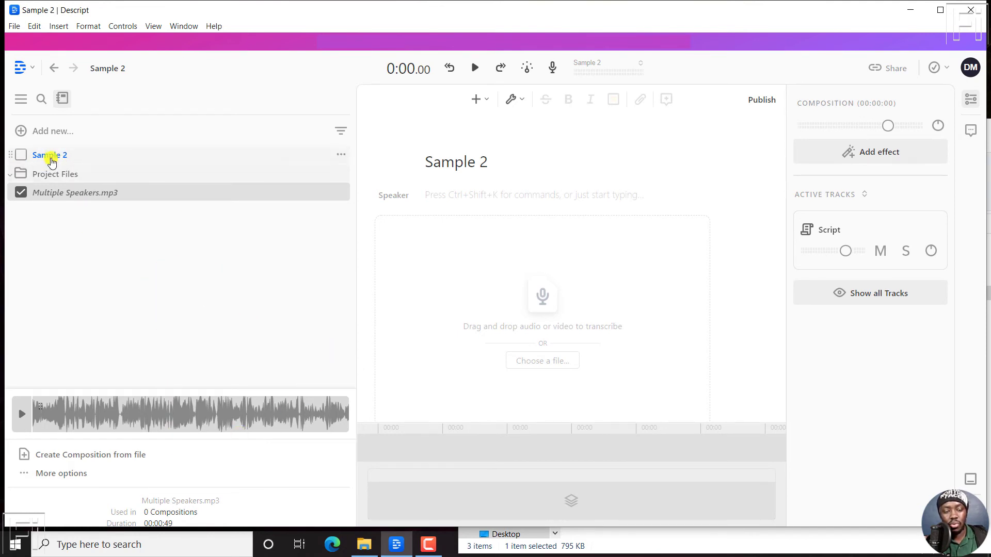
pyautogui.click(49, 155)
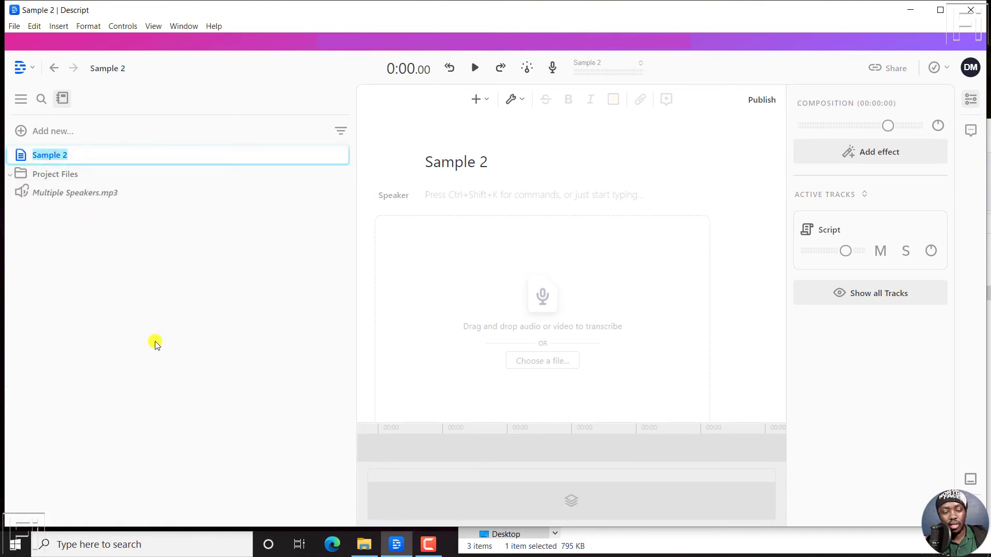
pyautogui.moveTo(33, 203)
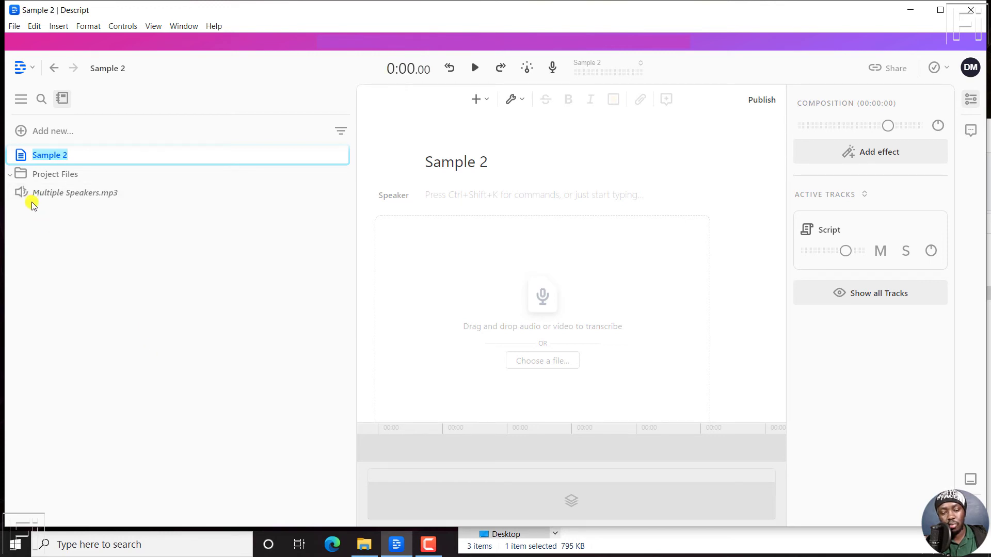
pyautogui.moveTo(143, 313)
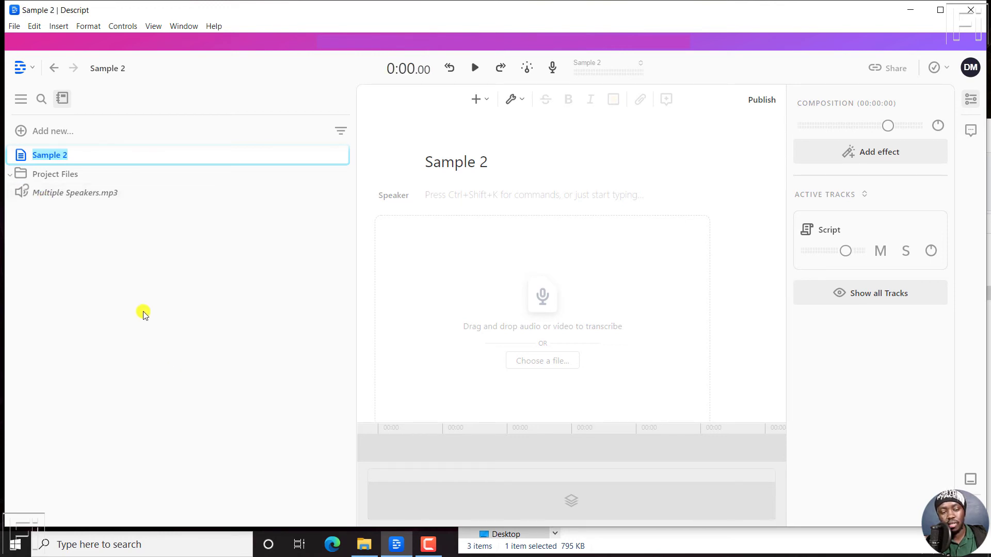
pyautogui.moveTo(119, 301)
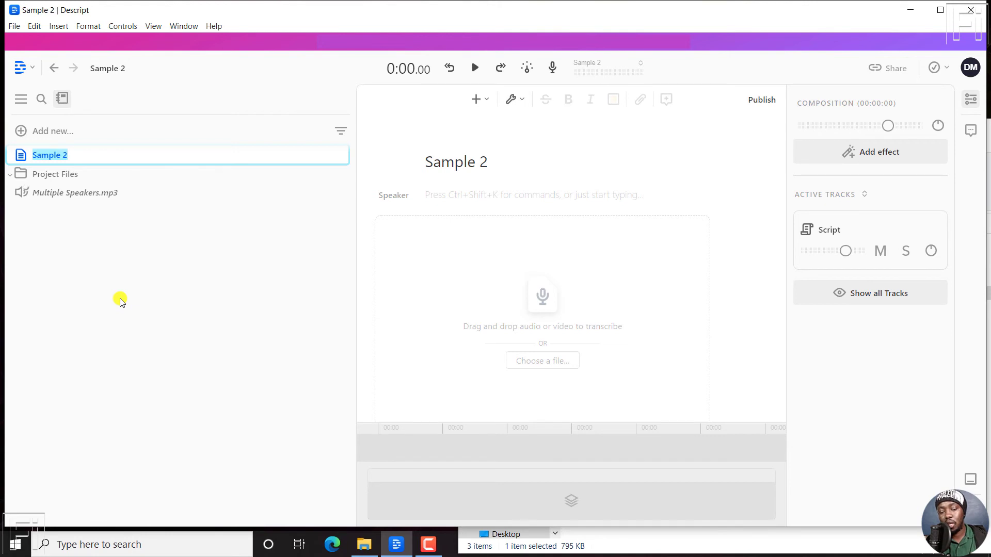
pyautogui.moveTo(61, 246)
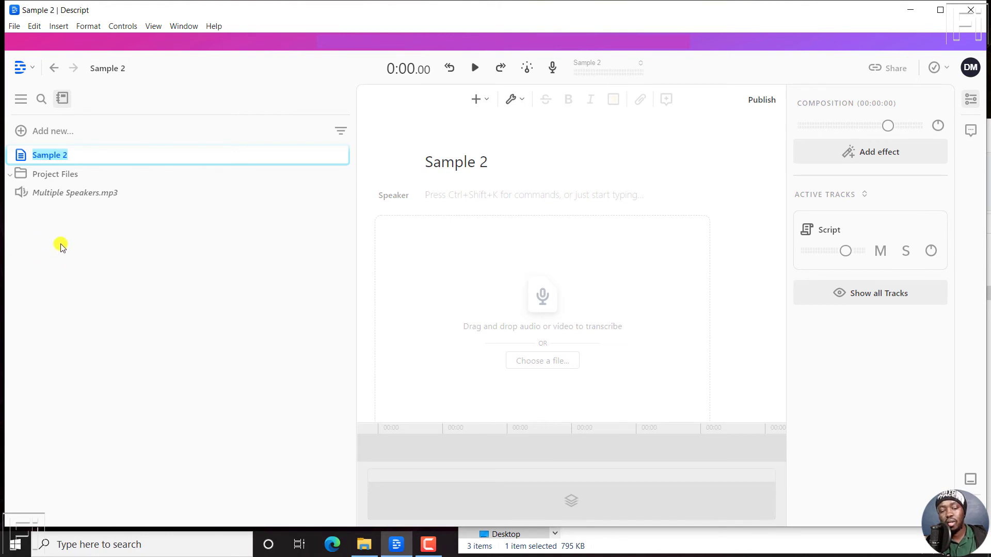
pyautogui.moveTo(81, 272)
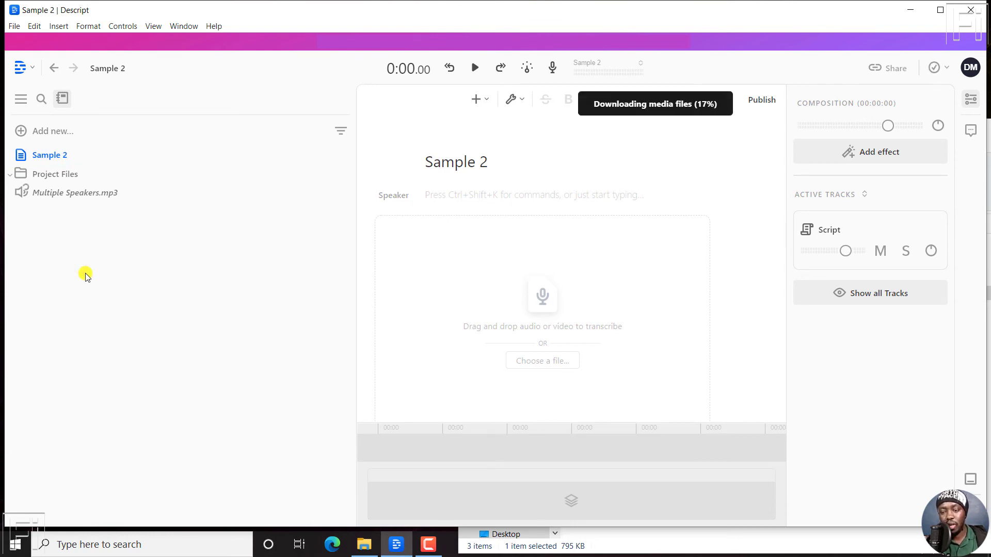
pyautogui.moveTo(675, 114)
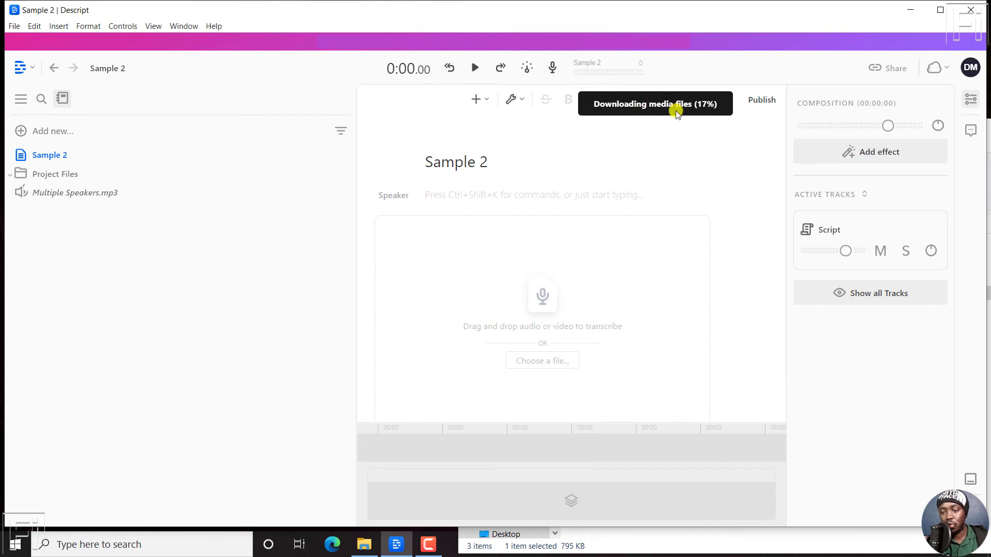
pyautogui.moveTo(761, 53)
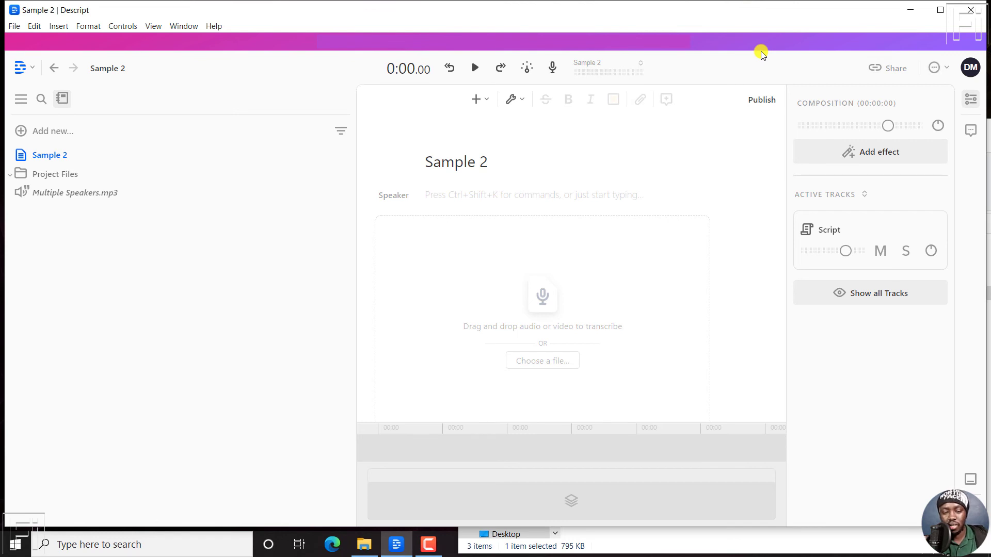
# Create a Multiple Speakers composition from the transcribed audio via its actions menu
pyautogui.click(74, 193)
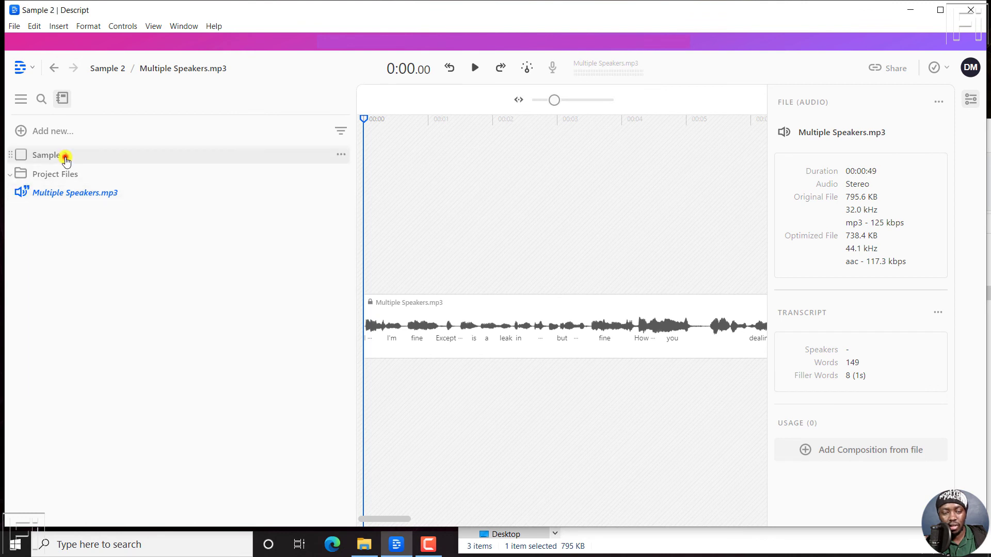
pyautogui.click(48, 155)
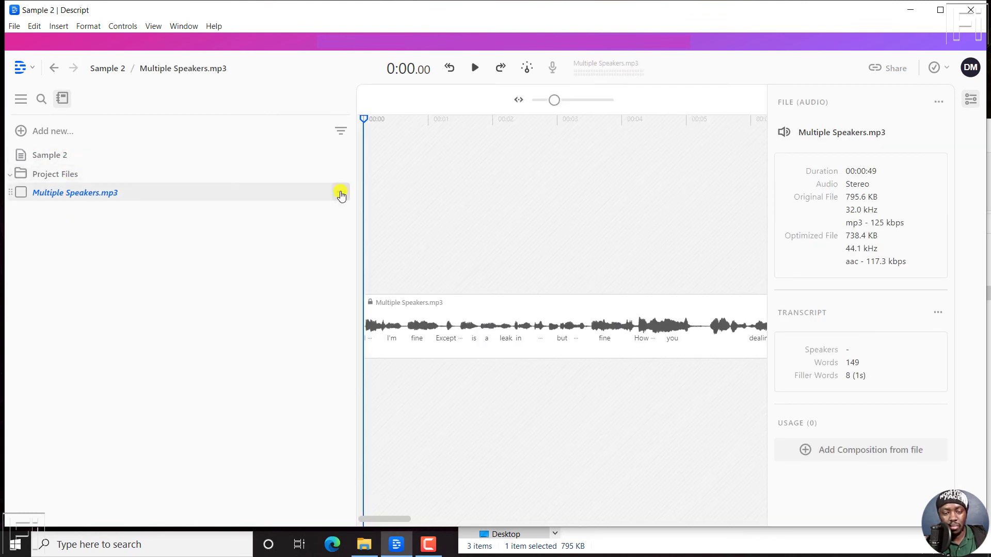
pyautogui.click(340, 192)
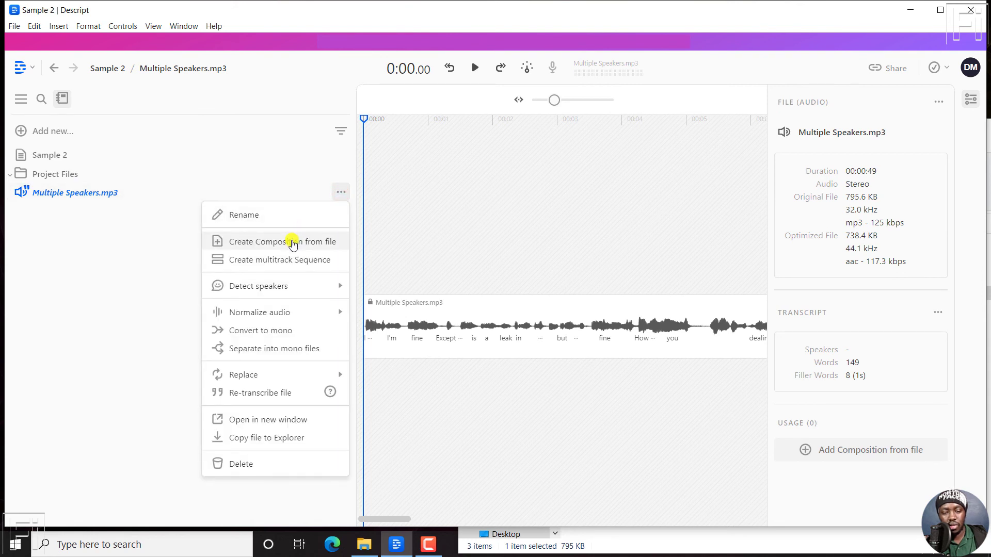
pyautogui.click(281, 242)
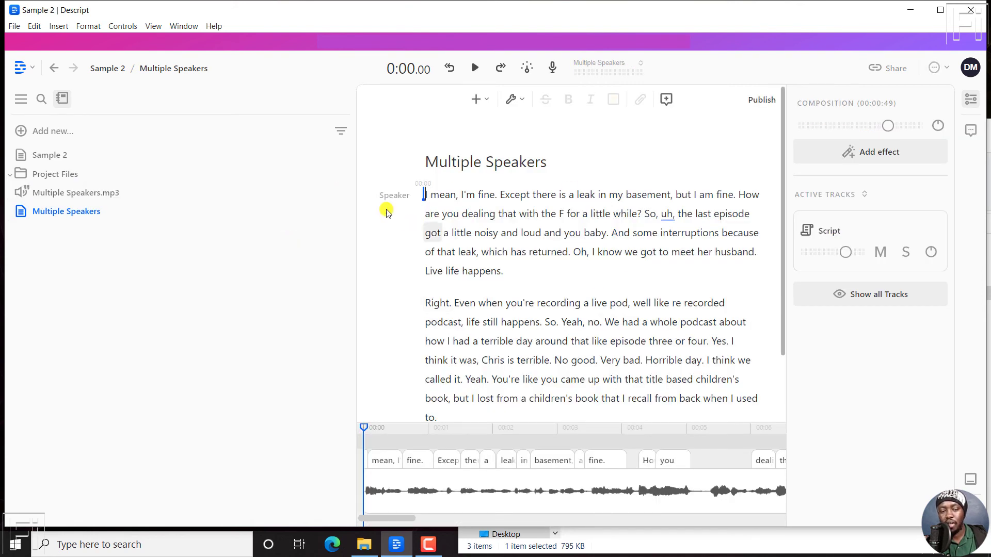